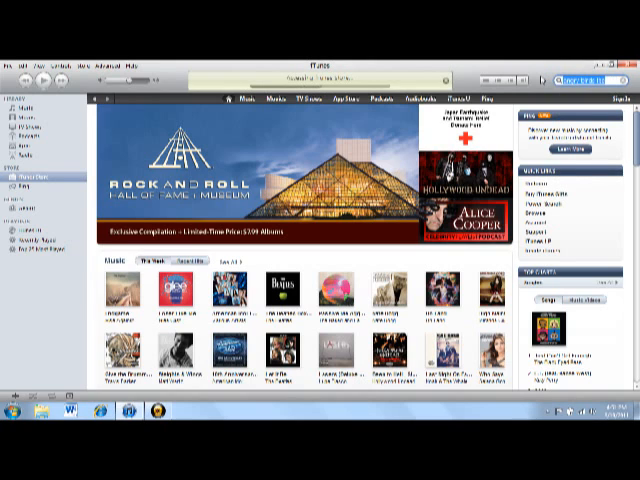
Step: Search the store for Angry Birds Lite and choose Create New Account from its sign-in prompt
click(343, 100)
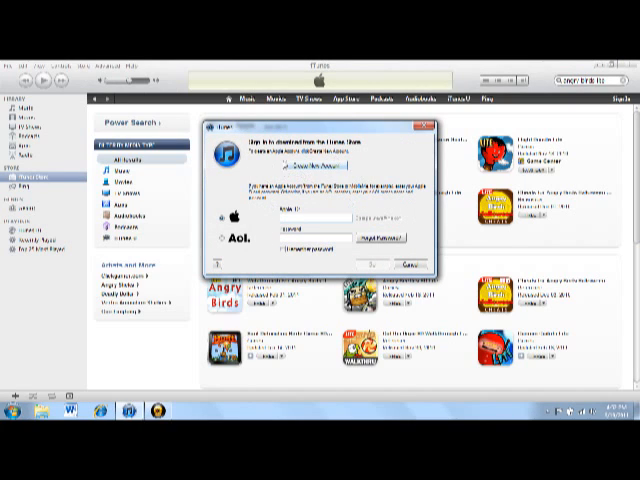
click(407, 266)
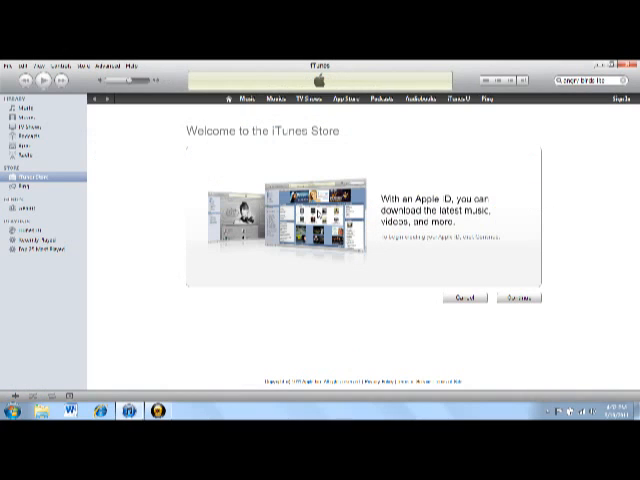
mouse_move(589, 361)
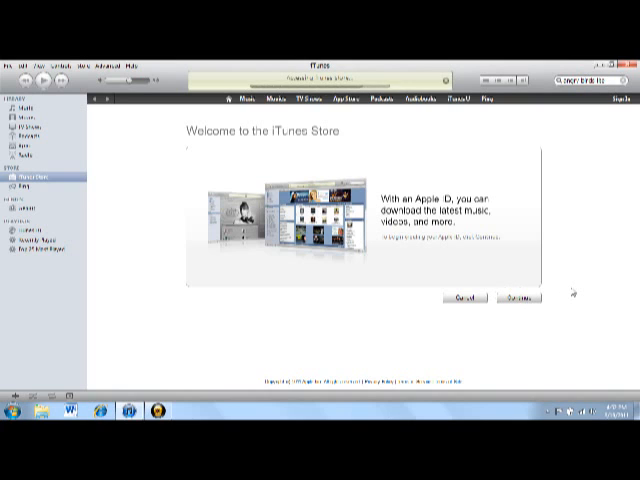
Step: Continue past the welcome page and accept the iTunes Store terms and conditions
click(513, 299)
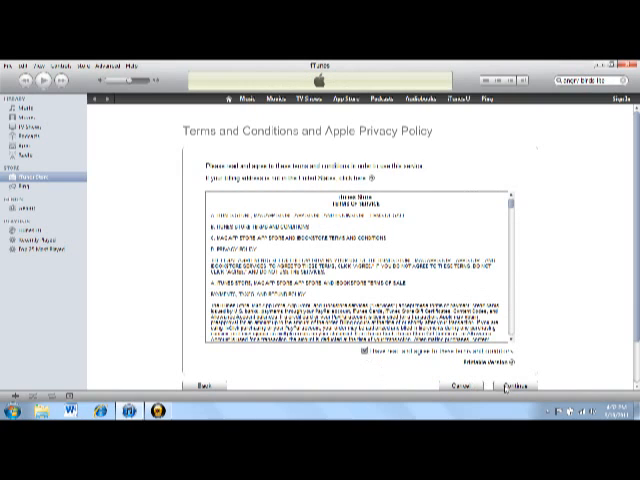
click(512, 386)
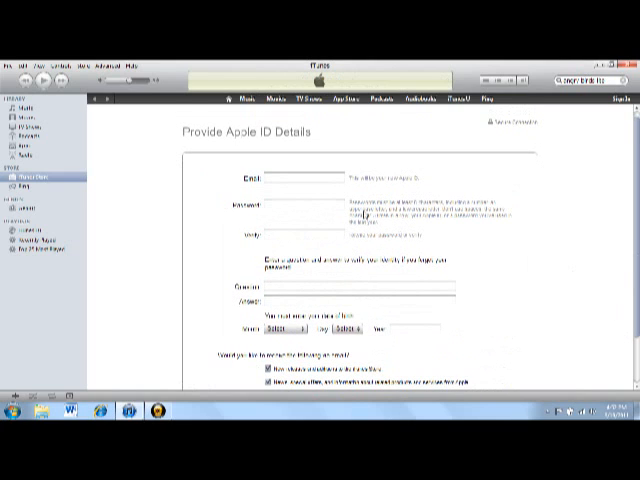
Step: Enter the account email, password and password verification
click(300, 176)
text(lagra)
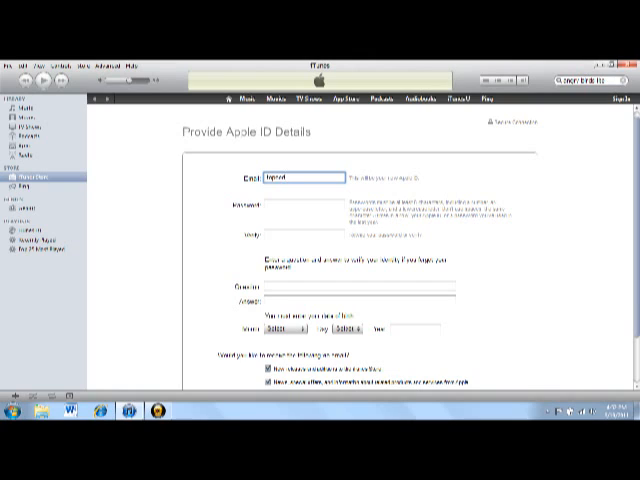
text(day)
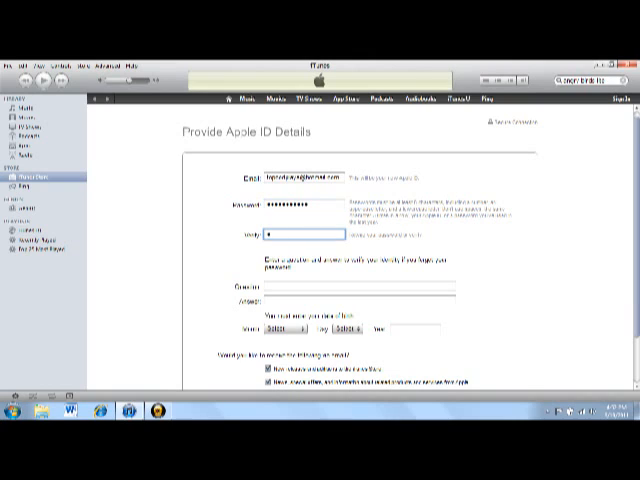
text(••••••••••)
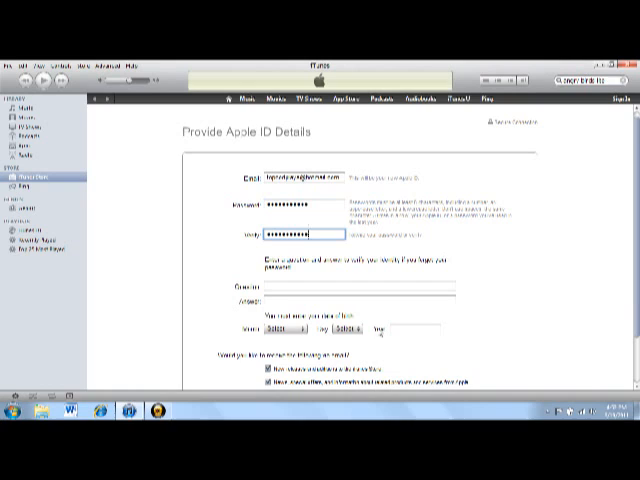
Step: Add a security question and answer, set birth month, day and year, then submit
click(350, 288)
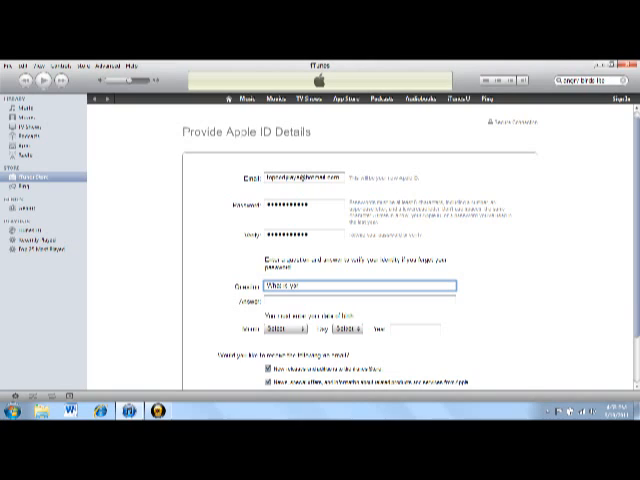
text(youtube channel?)
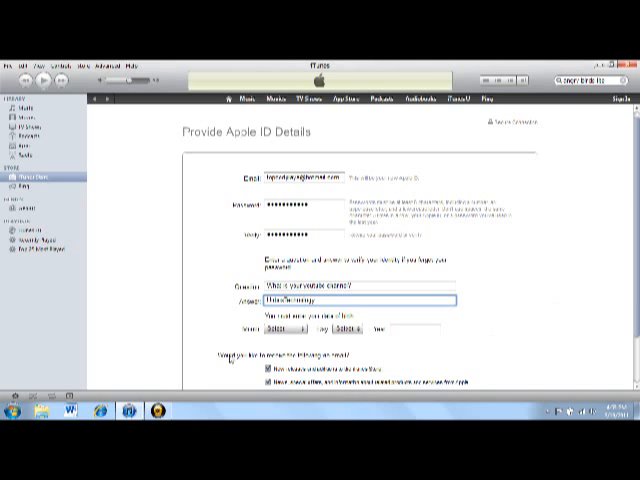
click(300, 322)
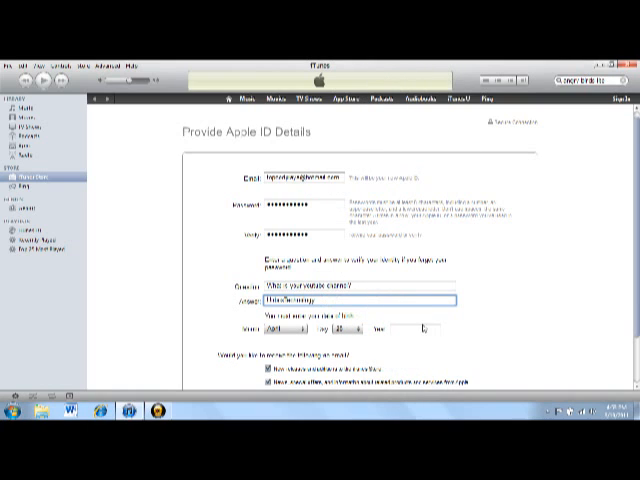
click(415, 330)
text(1987)
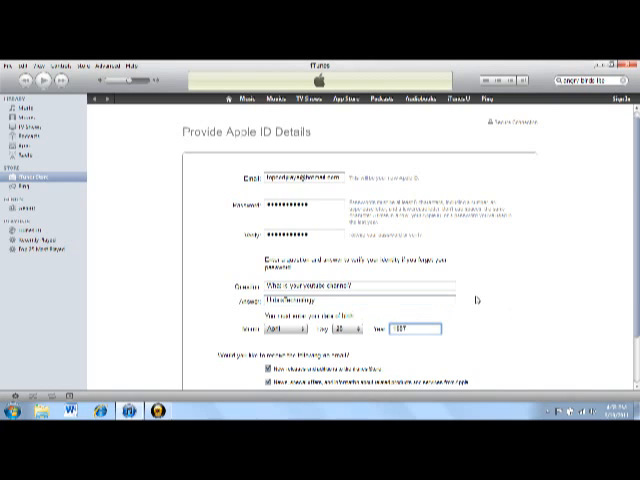
scroll(down, 3)
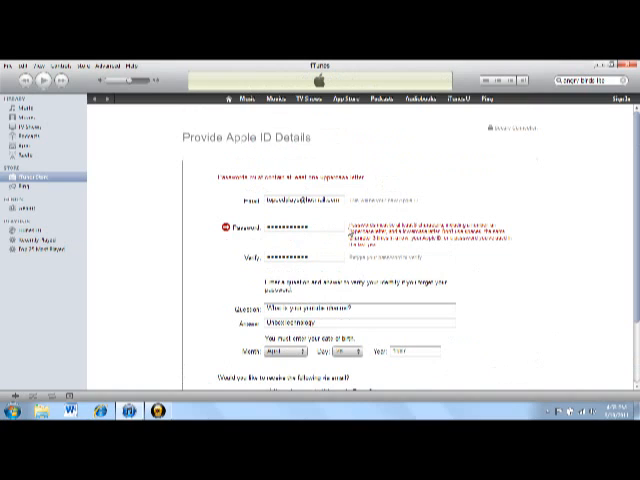
Step: Re-enter a password with an uppercase letter, untick both newsletters, and submit the details
click(300, 224)
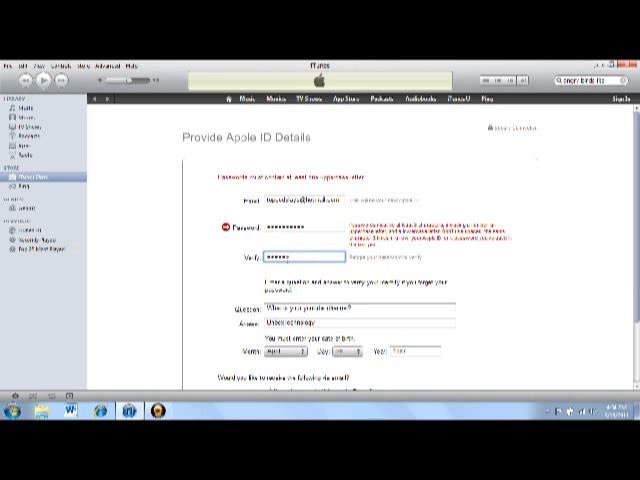
scroll(down, 3)
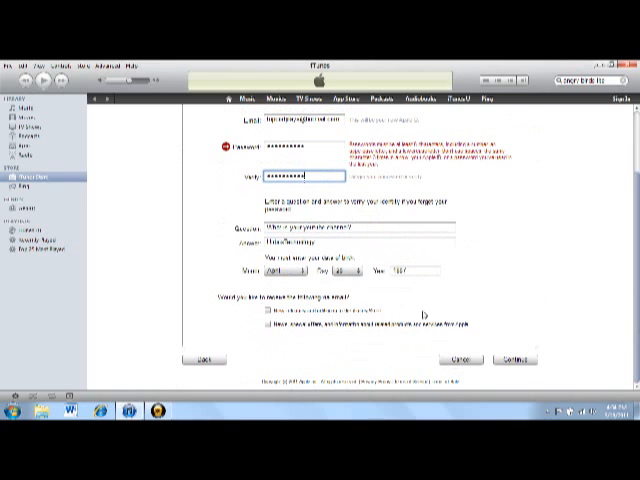
click(509, 359)
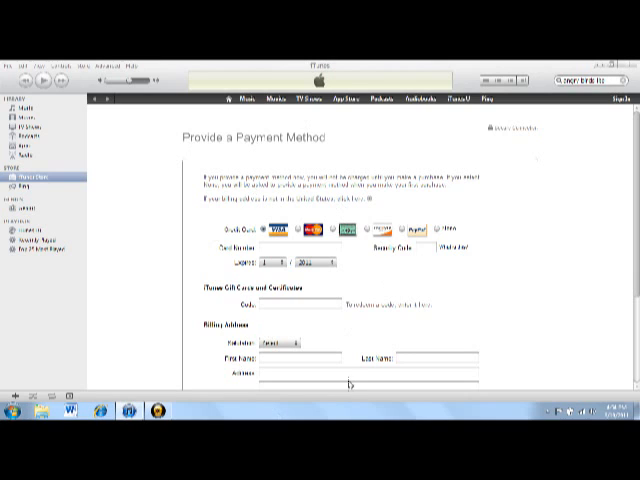
mouse_move(443, 235)
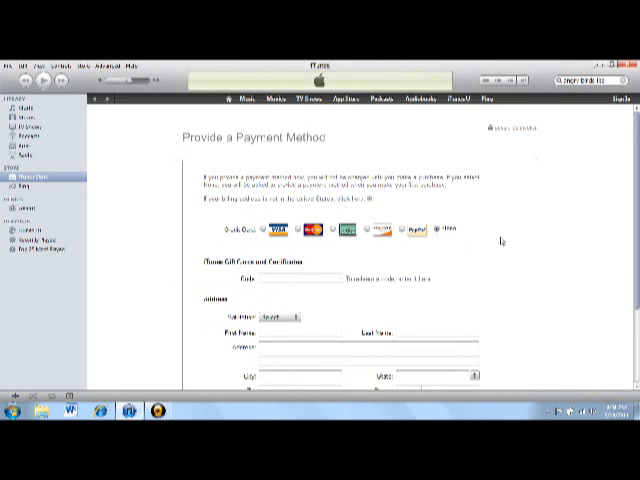
Step: Select None as the payment method and scroll down to the address fields
scroll(down, 3)
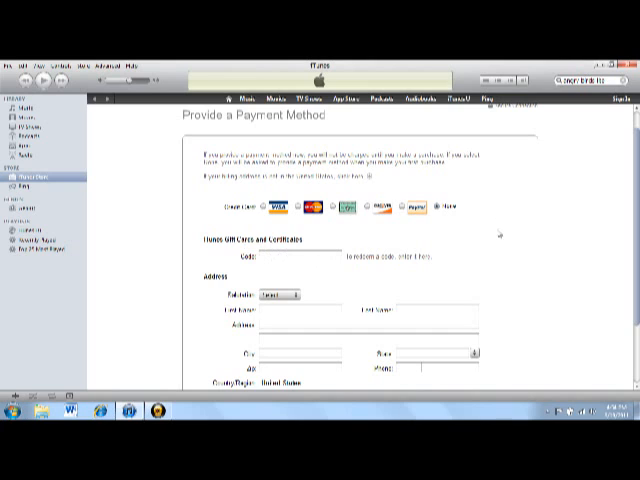
scroll(down, 3)
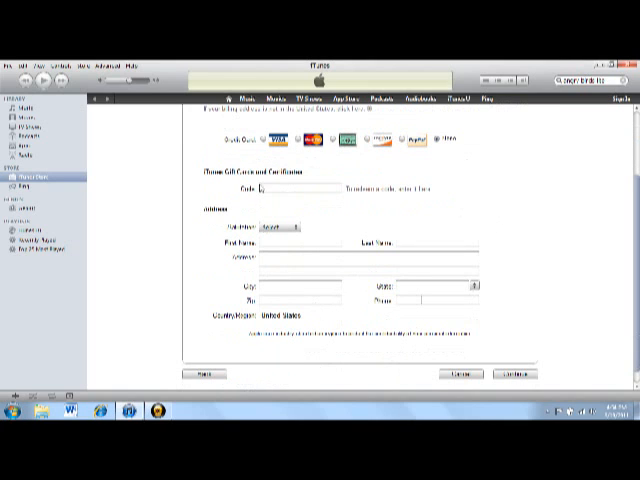
Step: Set salutation to Mr., then fill in first name, last name and street address
click(293, 228)
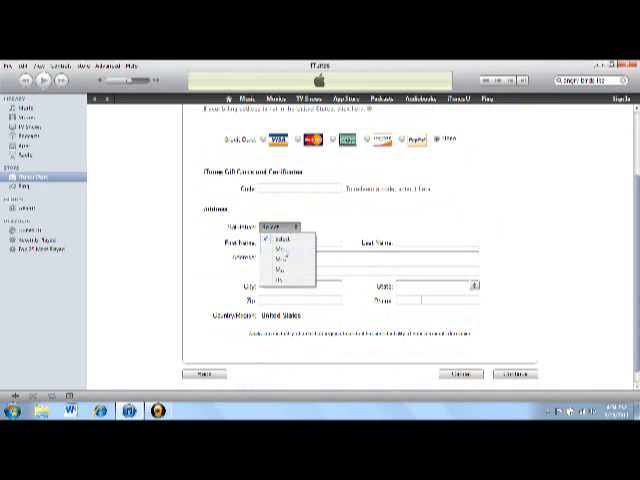
click(273, 239)
text(Max)
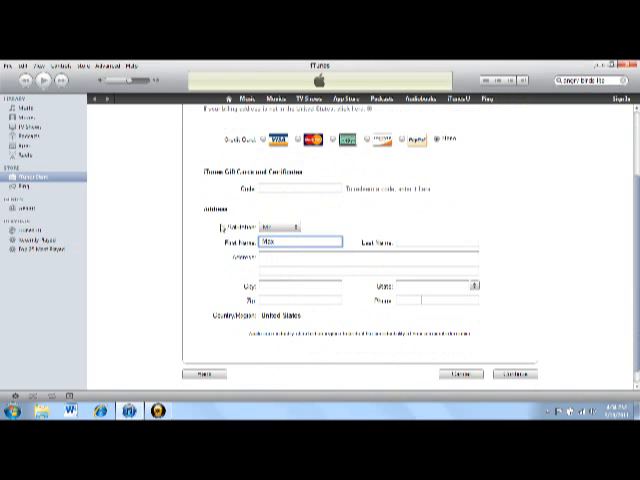
click(435, 242)
text(Technology)
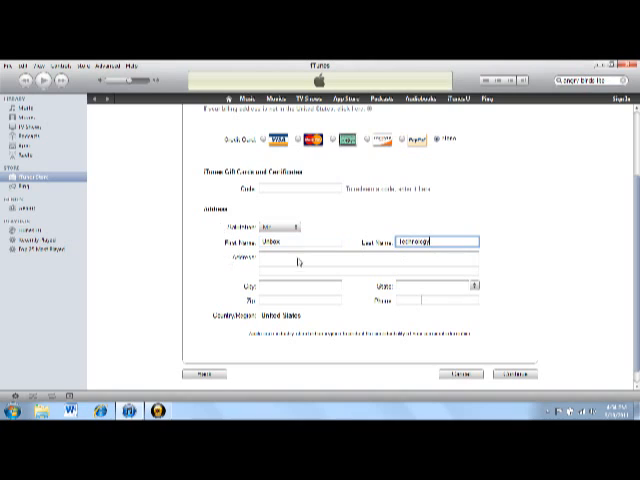
click(370, 262)
text(Los Angeles)
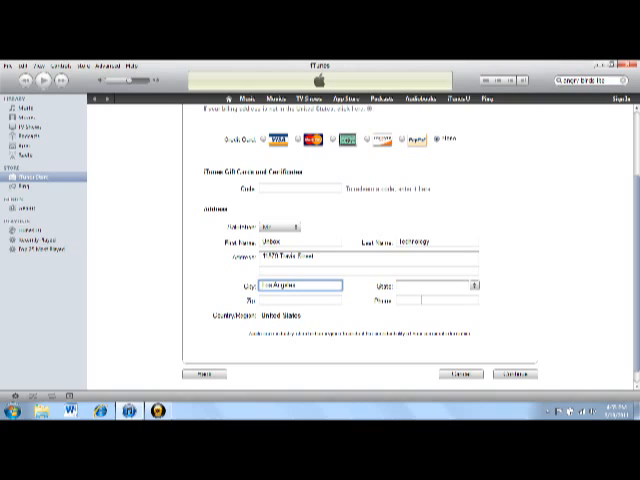
Step: Choose California as the state, complete city, zip and phone, and submit
click(432, 288)
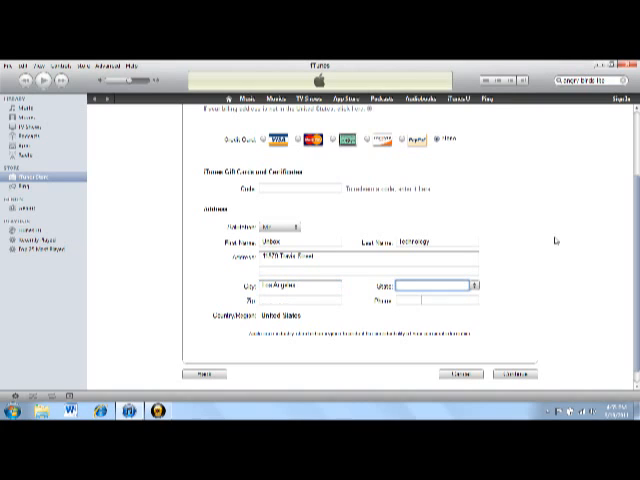
text(California)
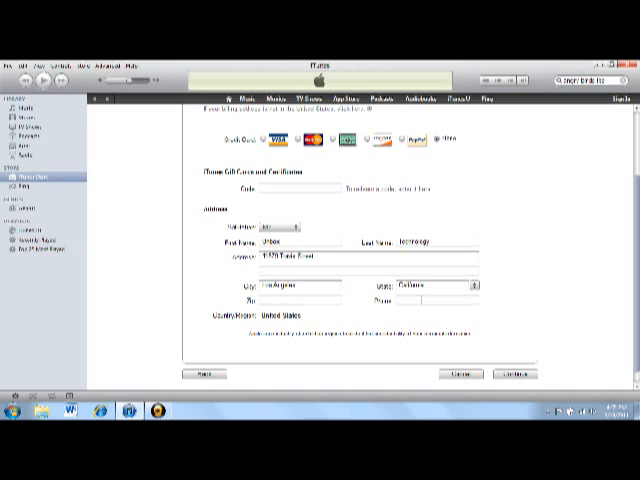
click(300, 300)
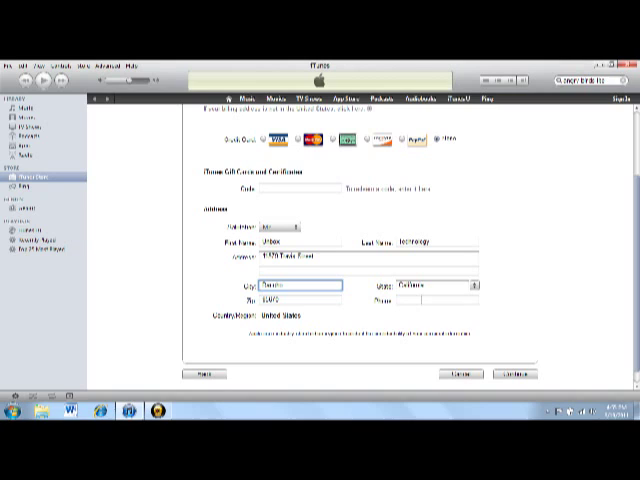
text(Cordova)
click(450, 299)
text(000-4789)
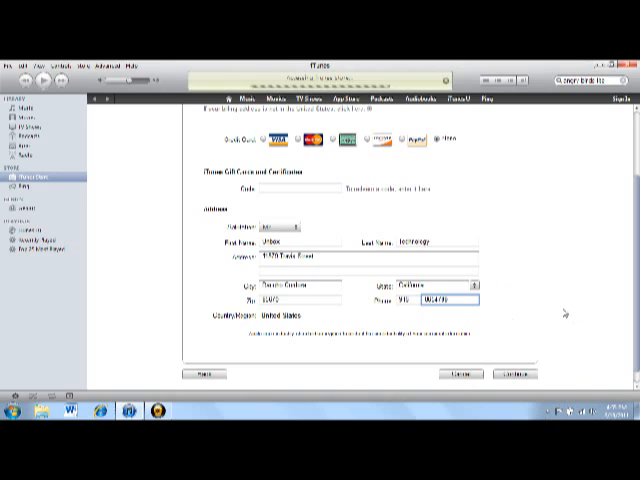
click(509, 377)
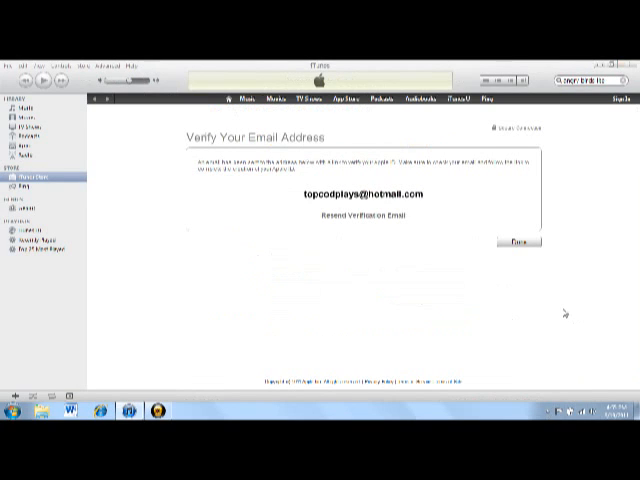